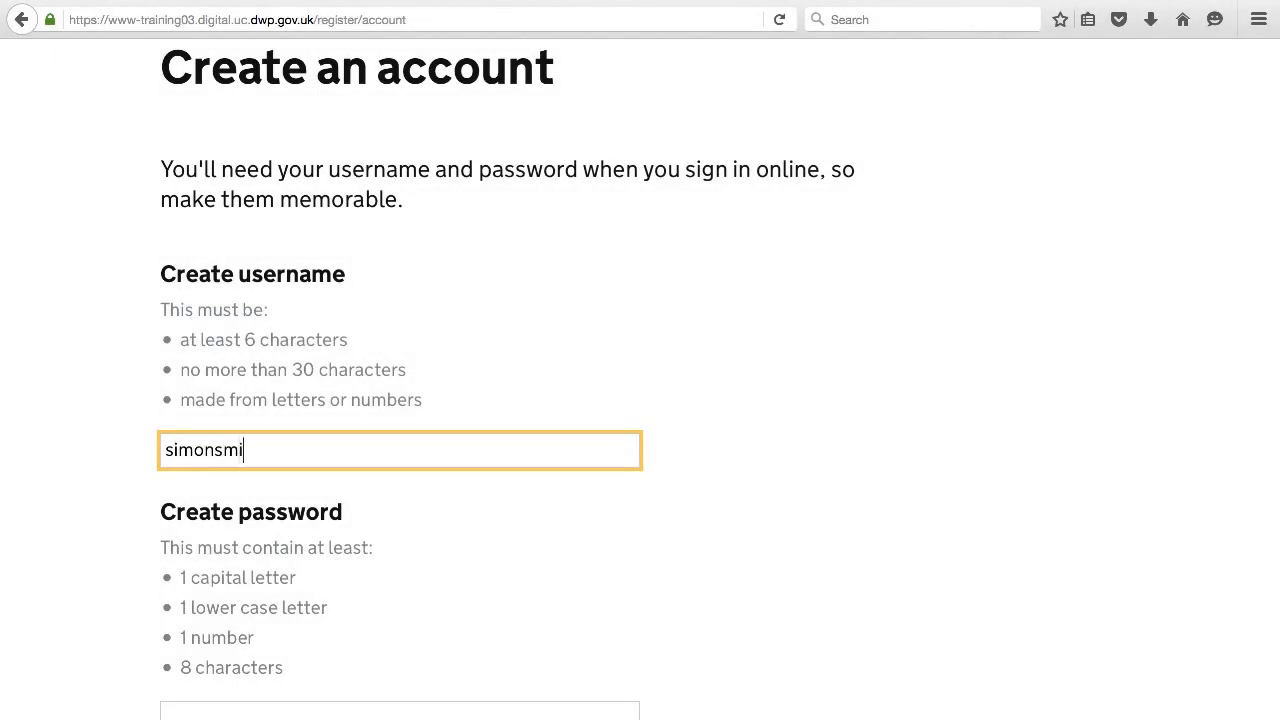
# Choose a security question for Question 1 from the dropdown list.
pyautogui.scroll(-3)
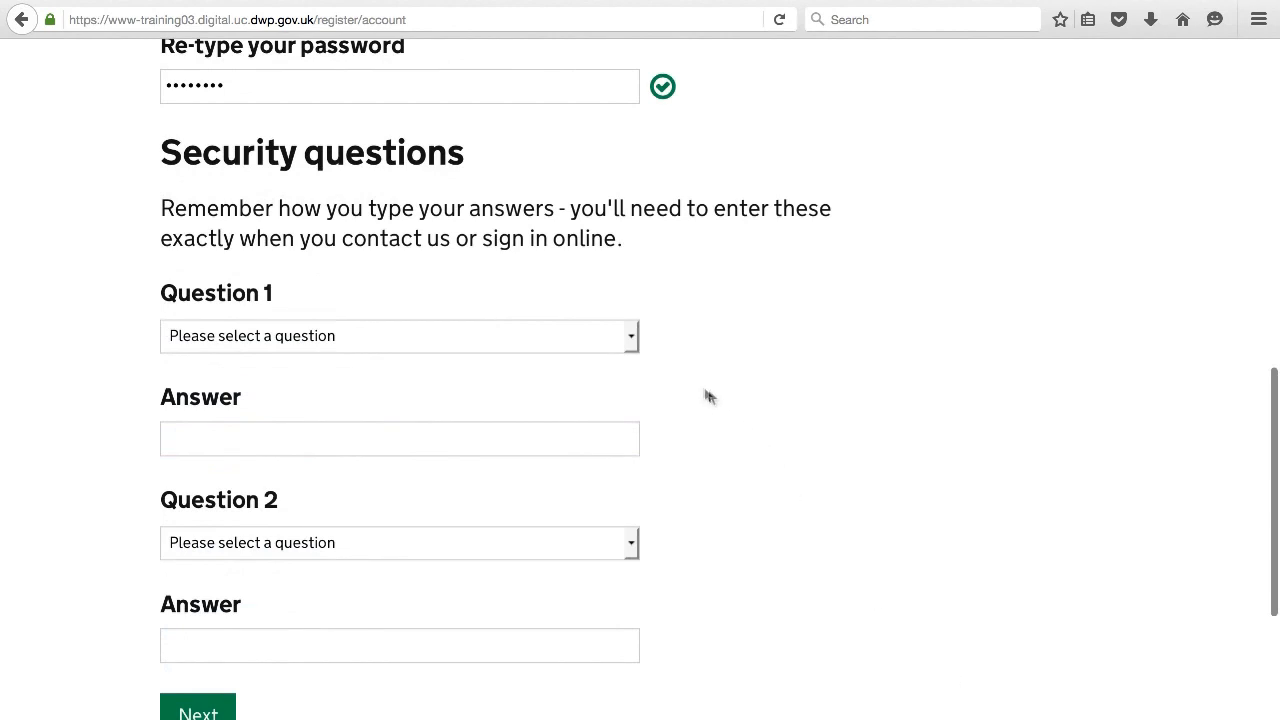
pyautogui.click(399, 335)
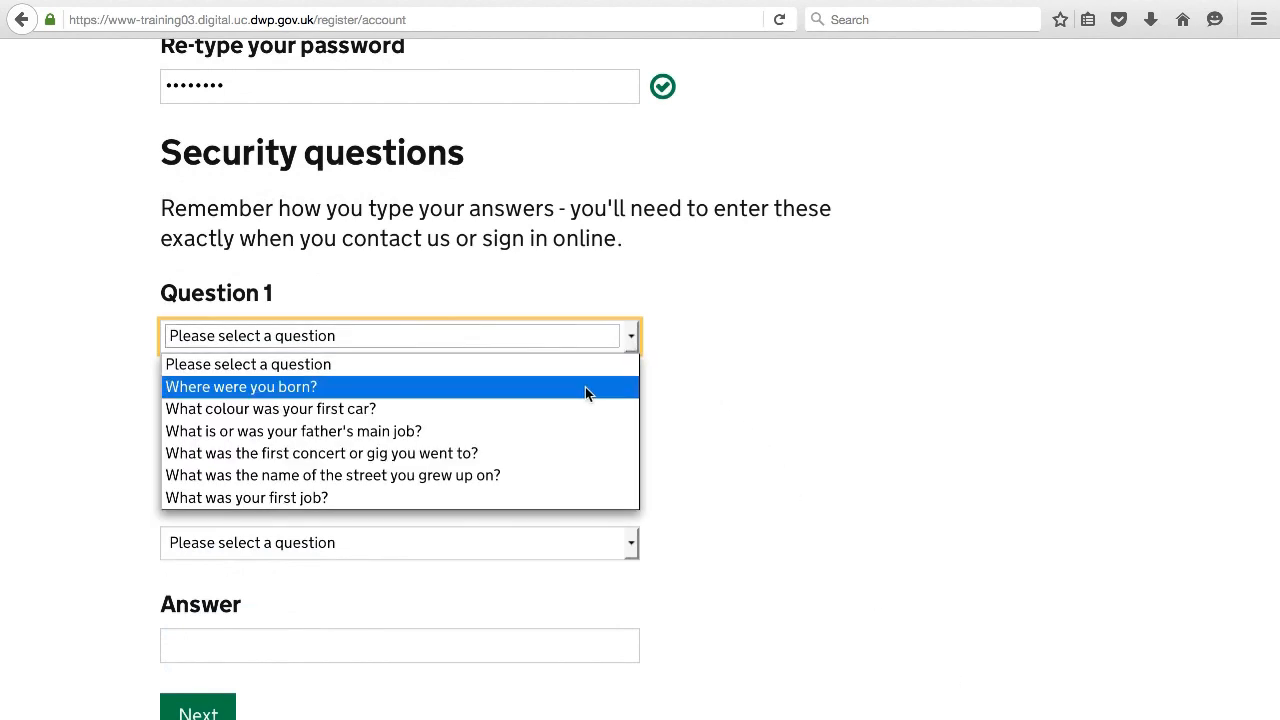
pyautogui.click(240, 386)
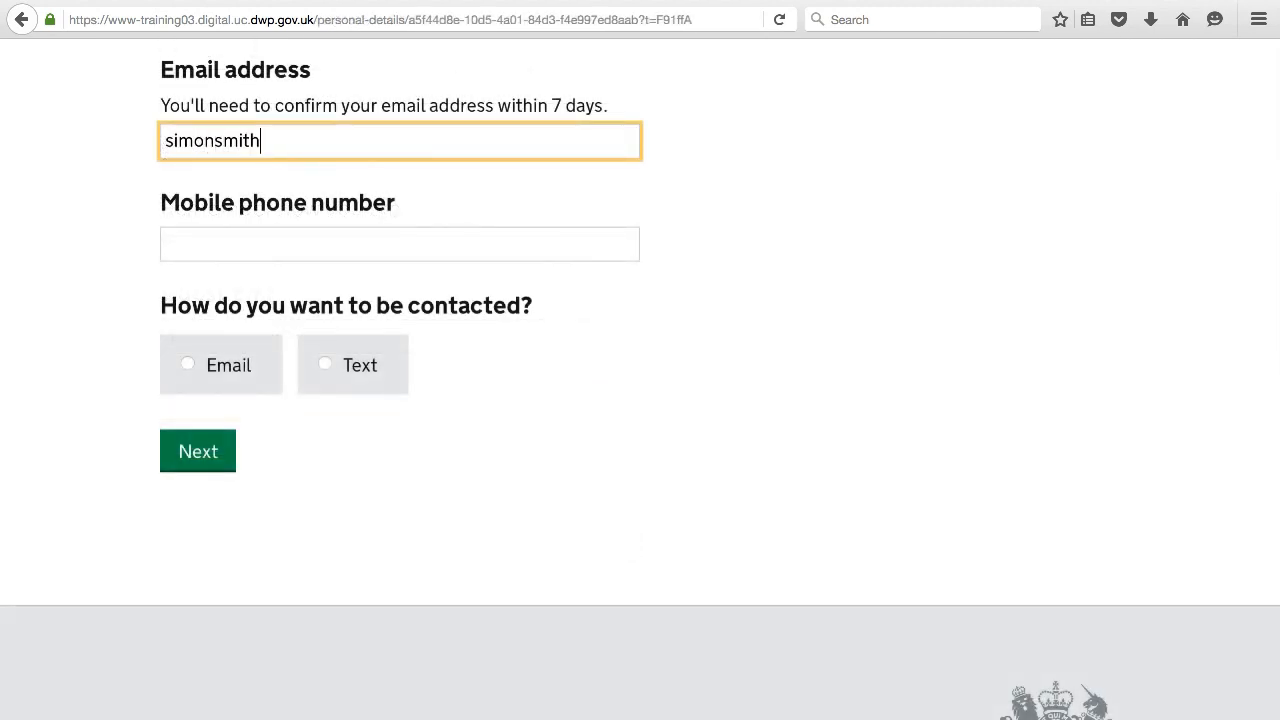
pyautogui.write('@gmail.com')
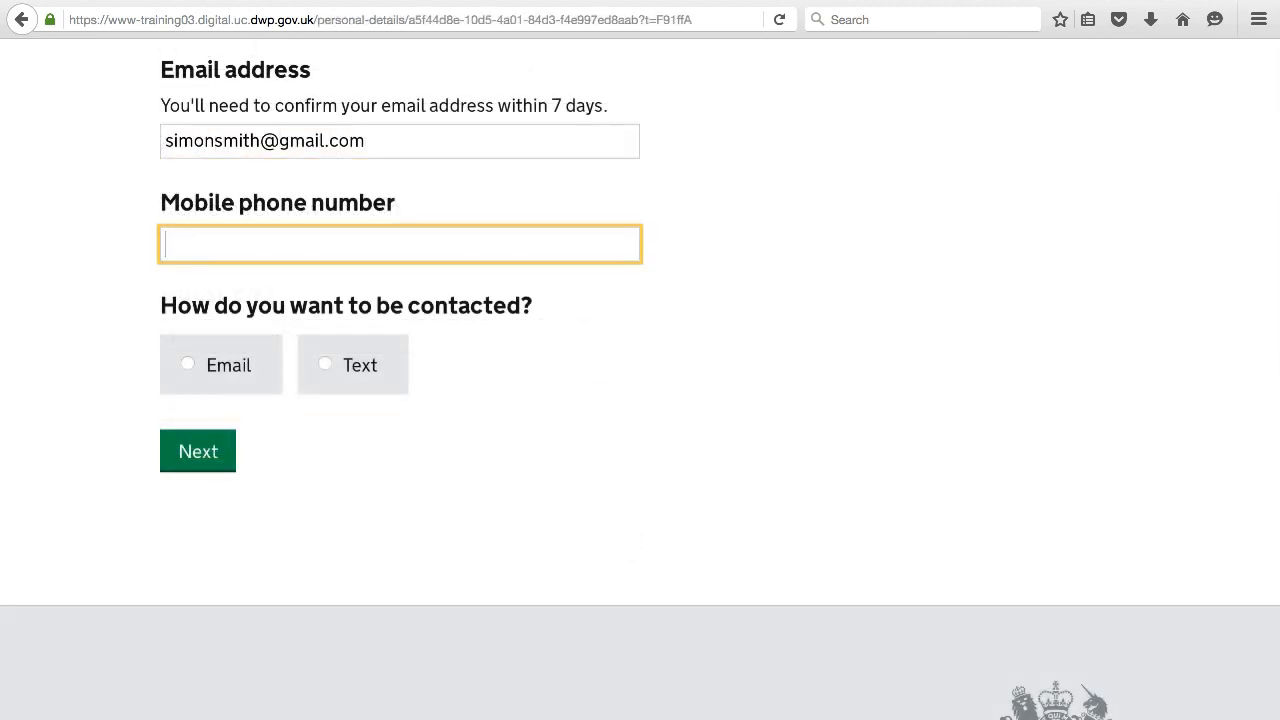
pyautogui.click(198, 451)
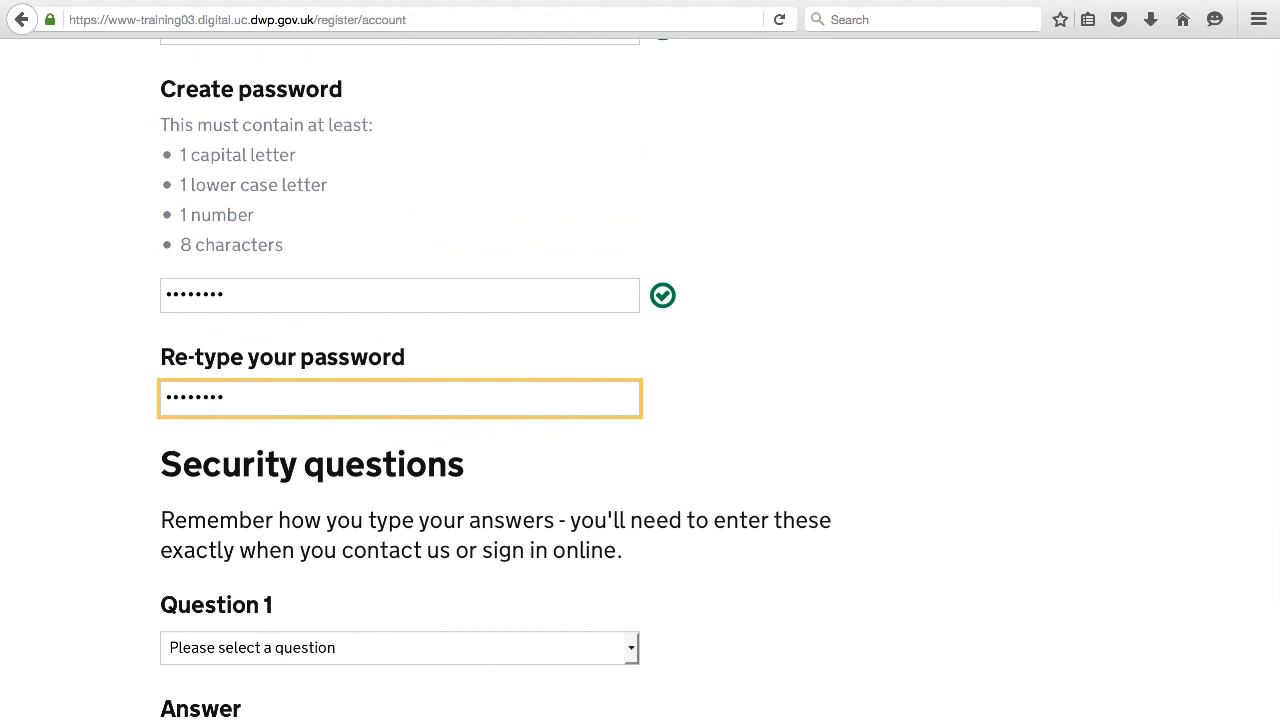
pyautogui.moveTo(786, 310)
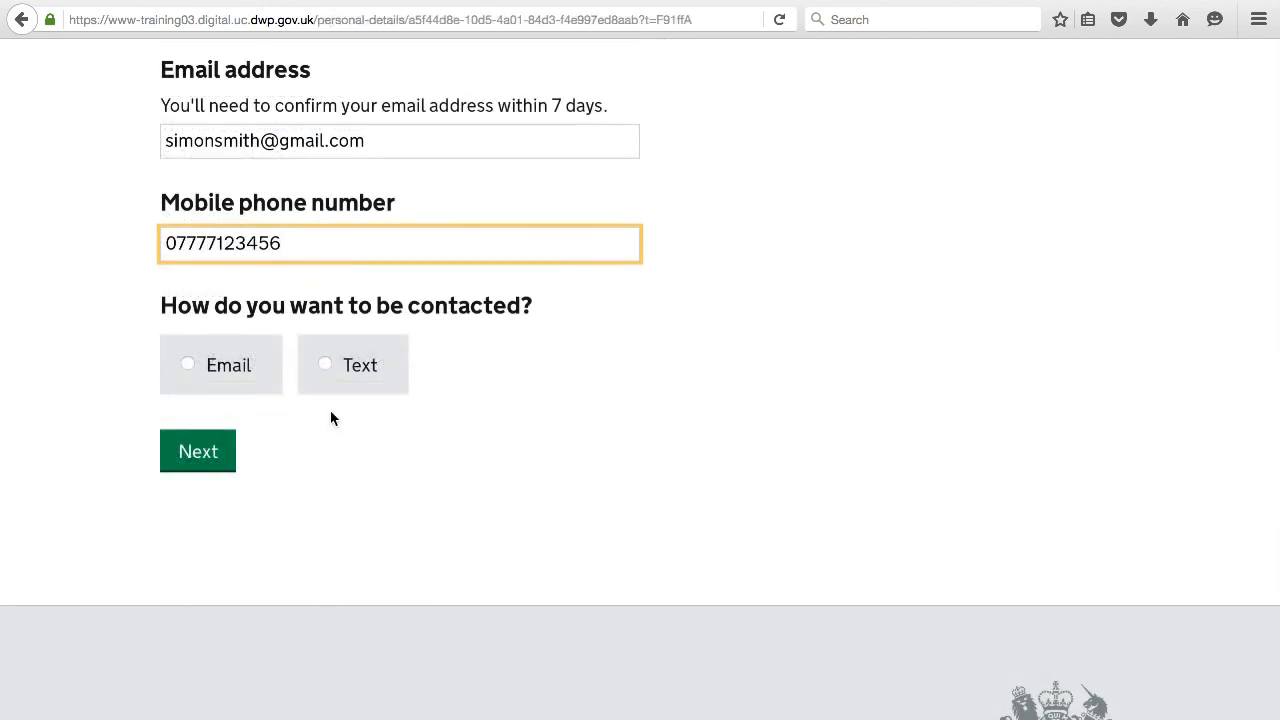
# Set the preferred contact method to Email after briefly trying Text.
pyautogui.click(187, 363)
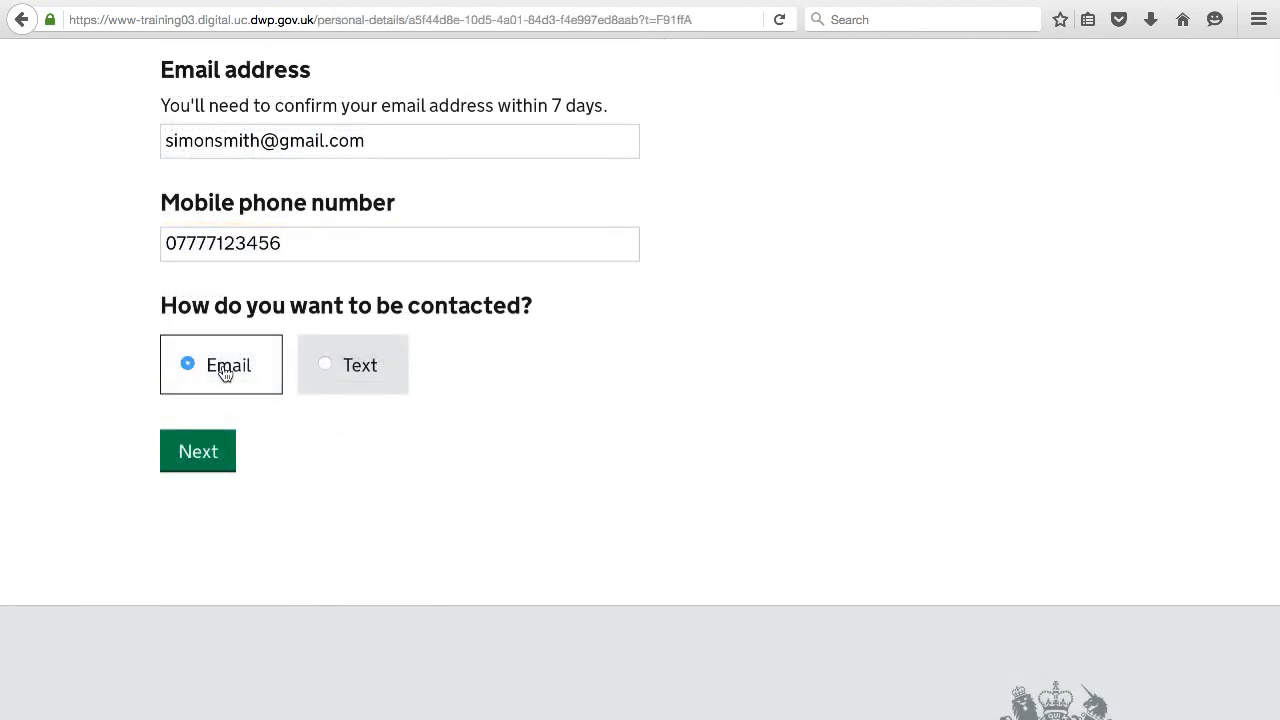
pyautogui.click(325, 364)
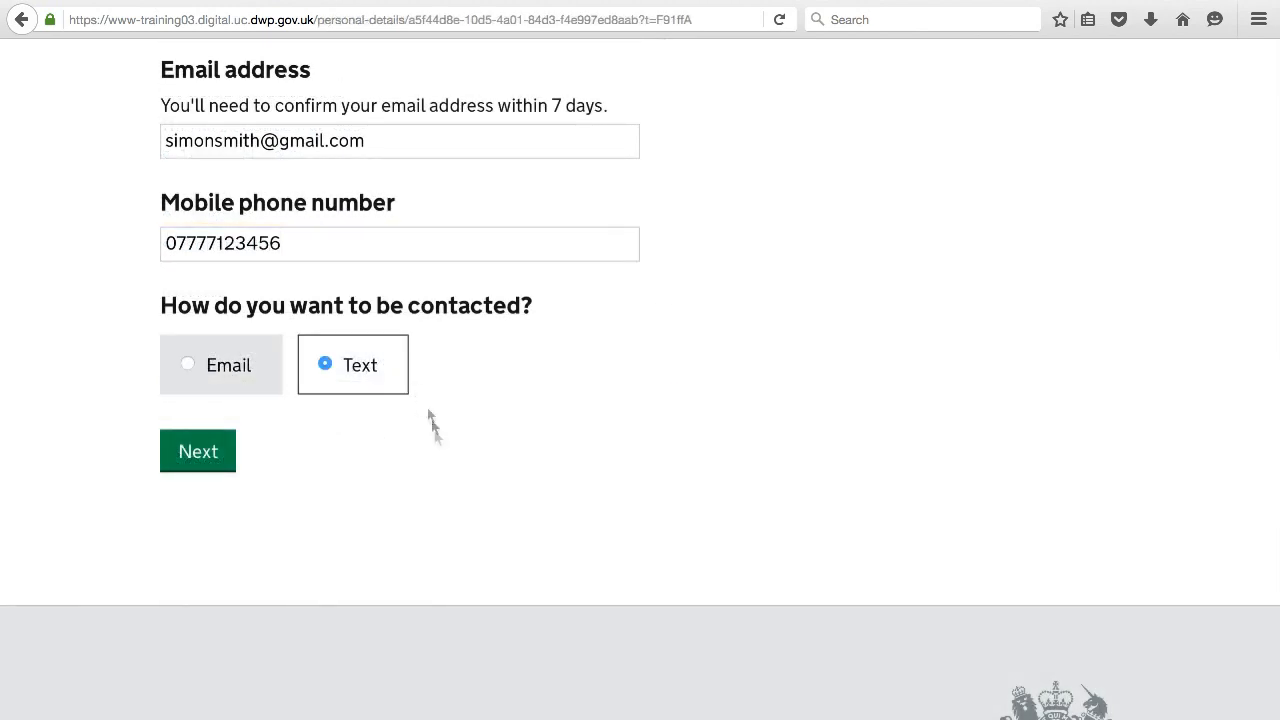
pyautogui.click(187, 364)
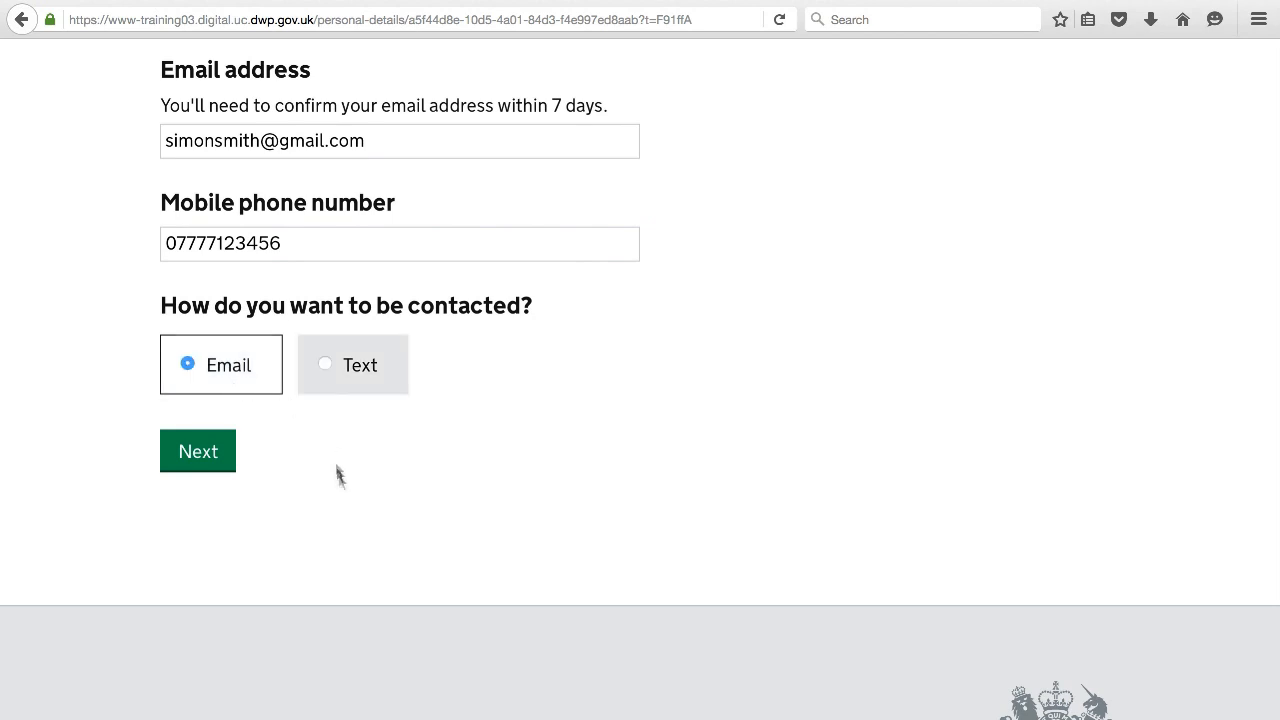
pyautogui.moveTo(197, 451)
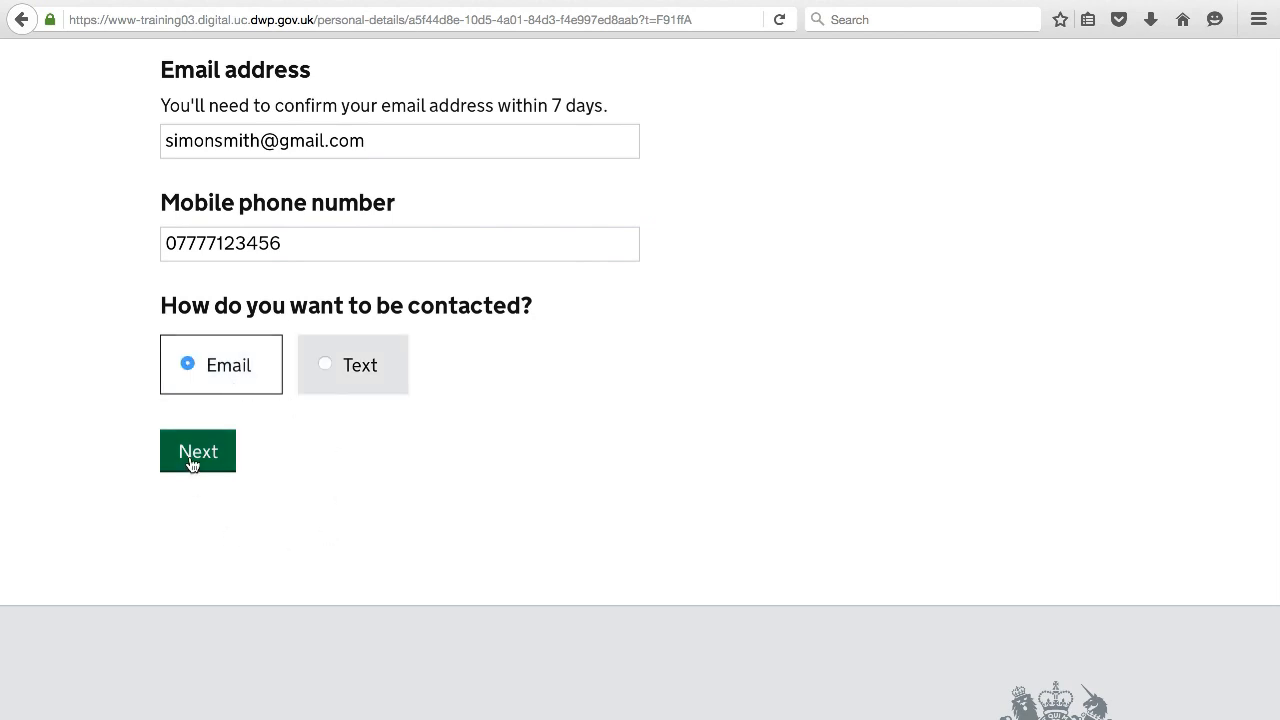
pyautogui.click(197, 450)
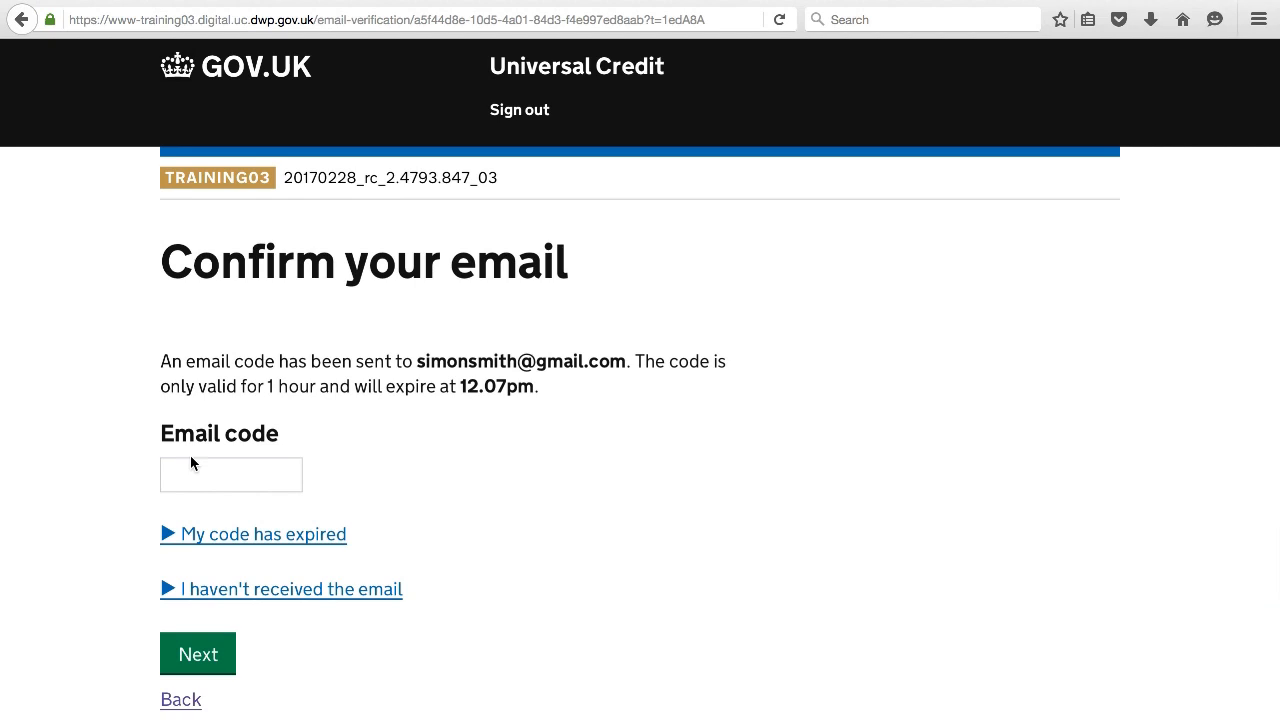
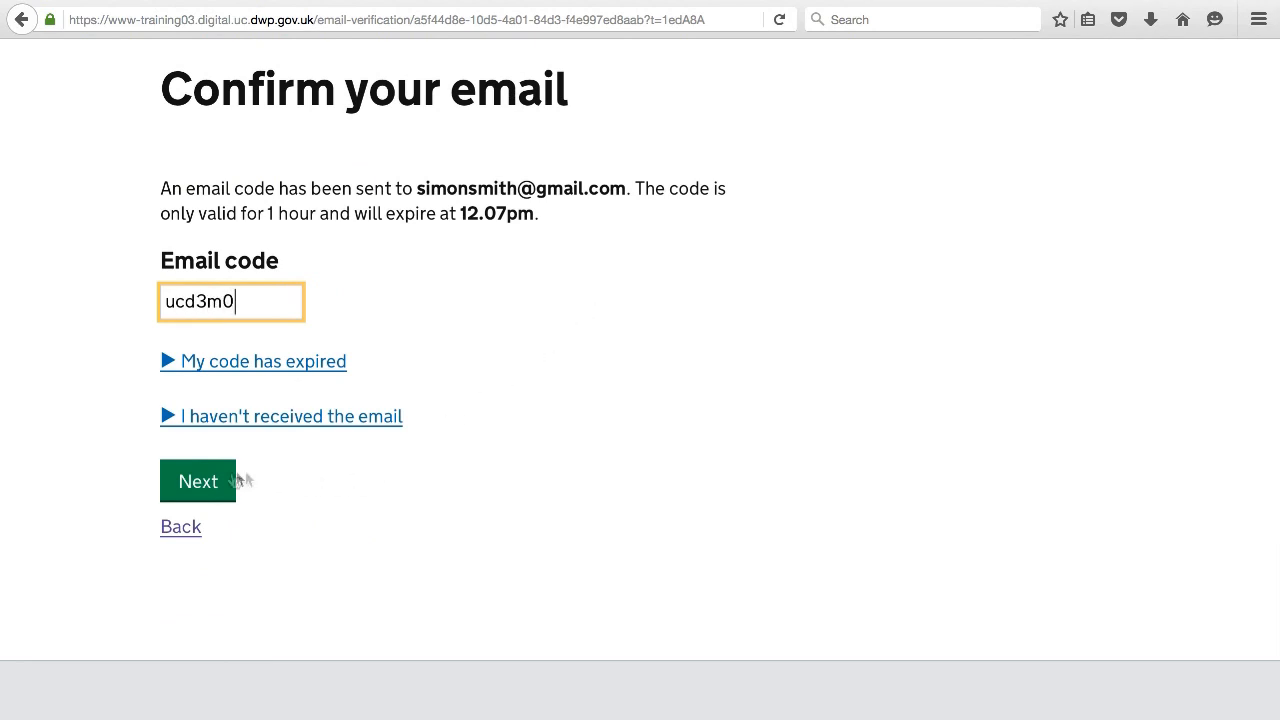
# Check the 'I haven't received the email' help, then submit the code to create the account.
pyautogui.click(282, 416)
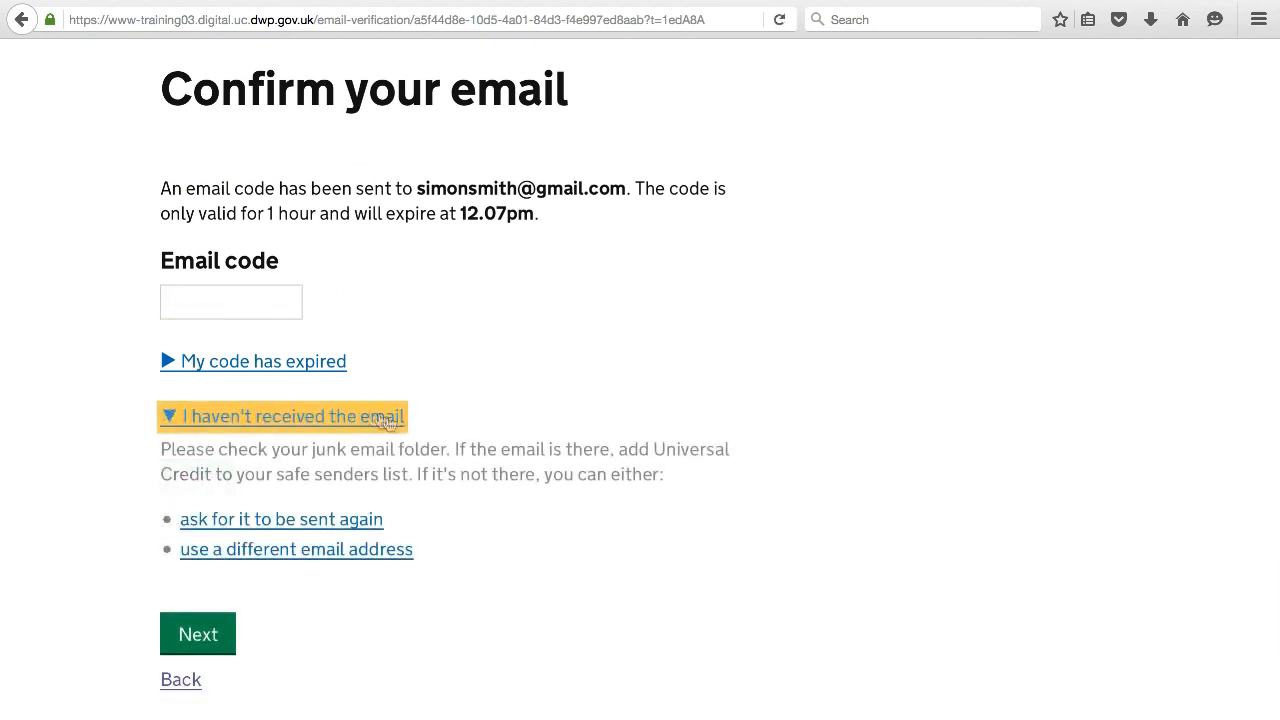
pyautogui.moveTo(468, 478)
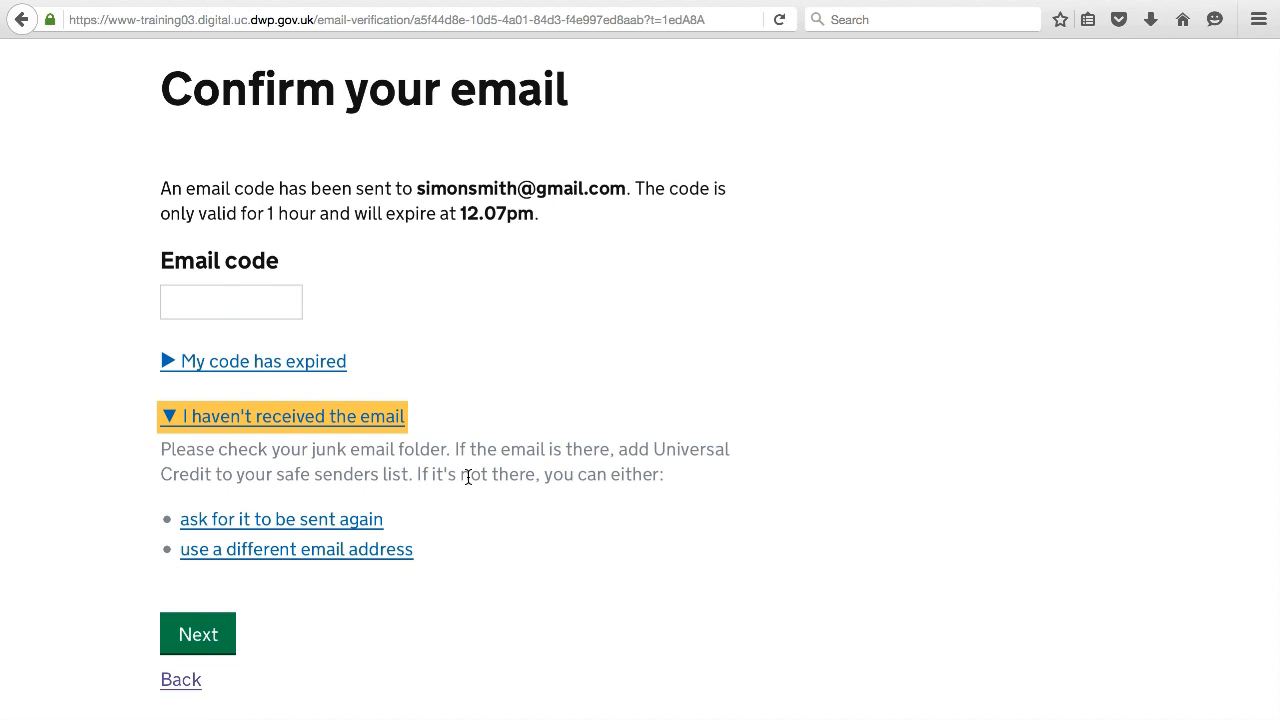
pyautogui.click(197, 633)
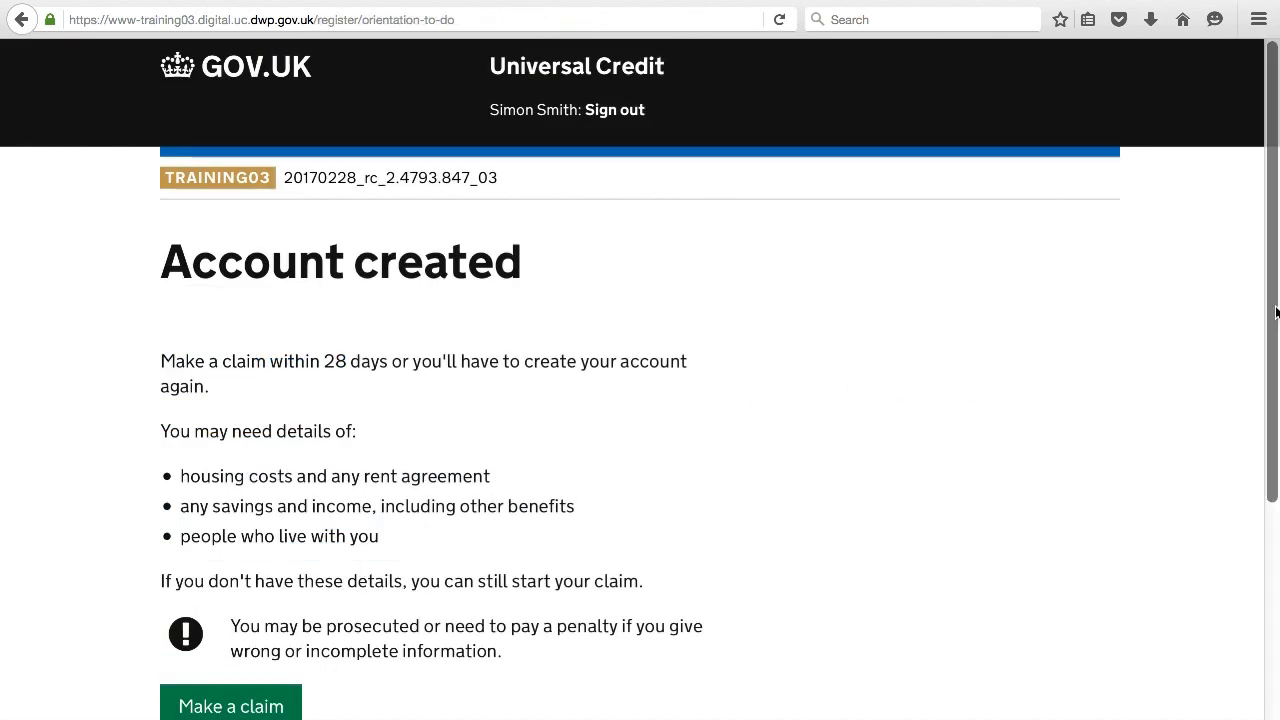
pyautogui.scroll(-3)
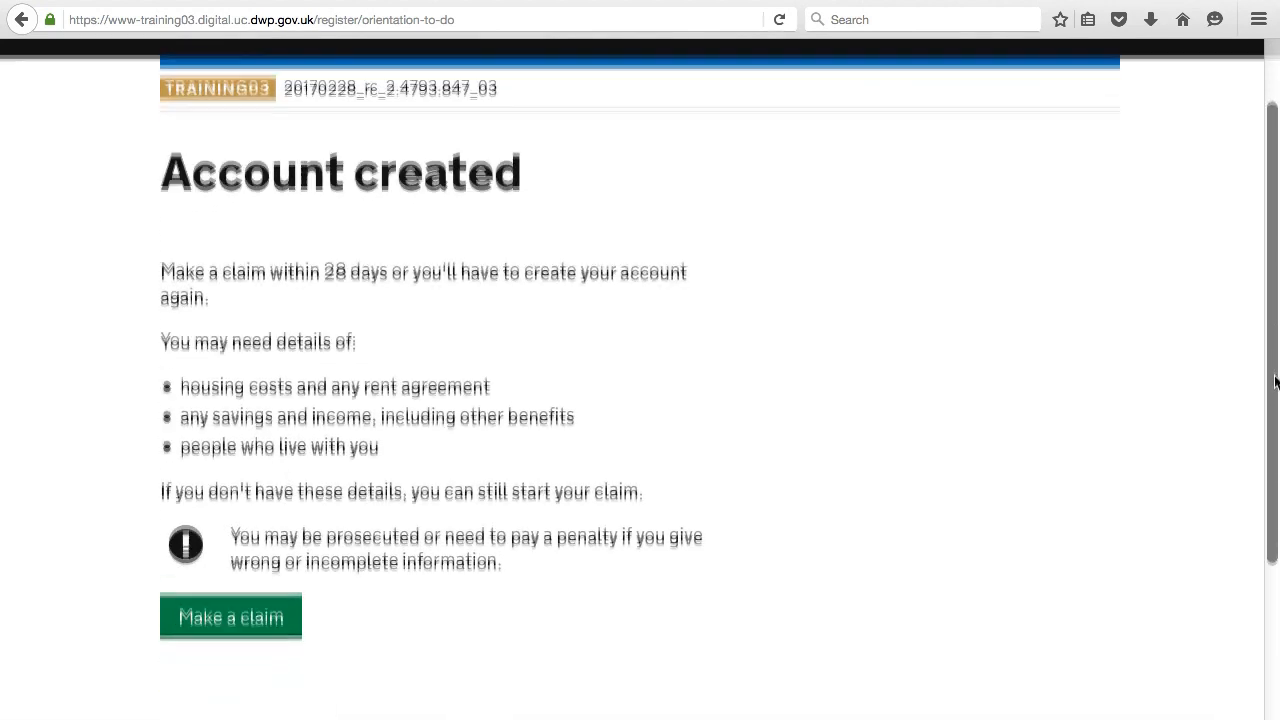
pyautogui.scroll(3)
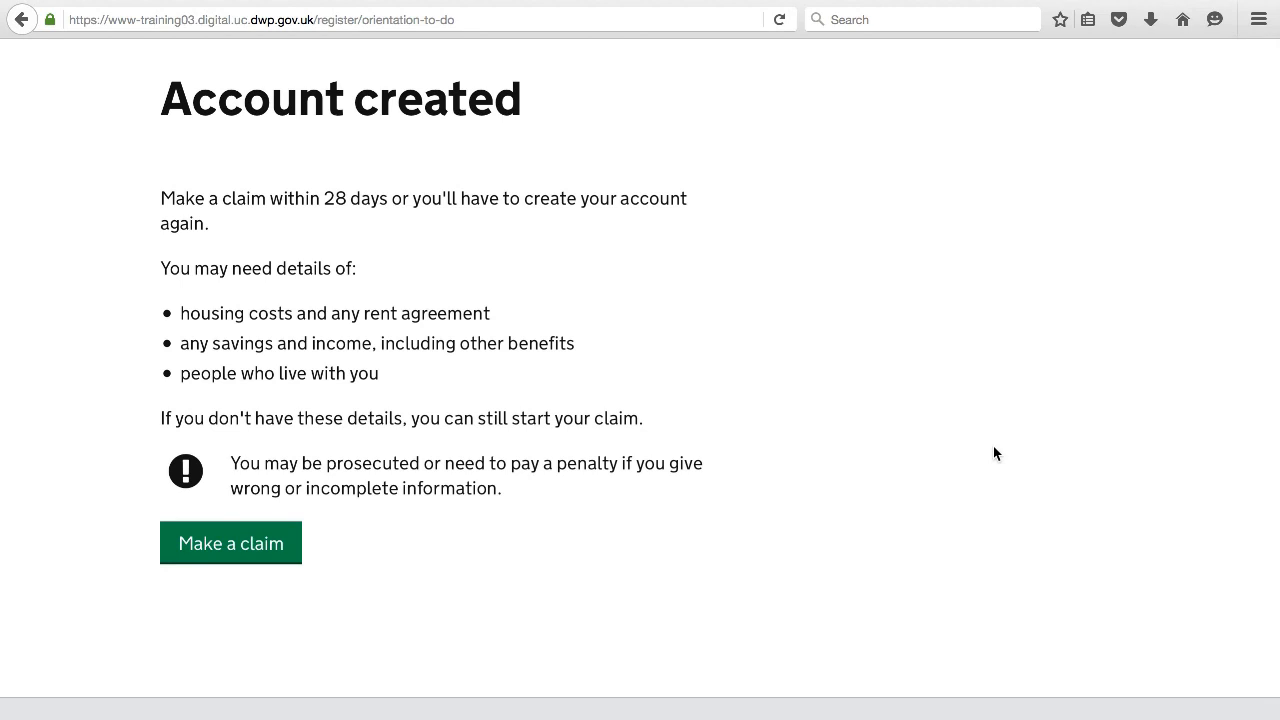
pyautogui.moveTo(823, 552)
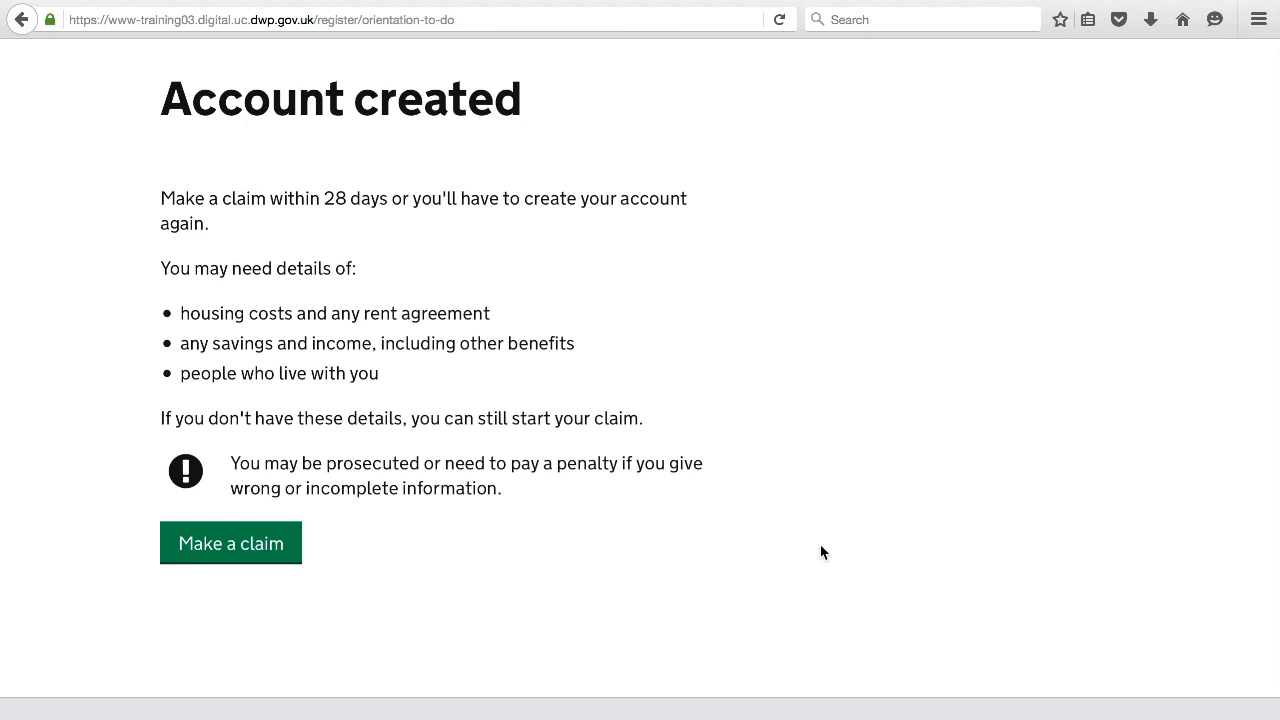
pyautogui.moveTo(275, 580)
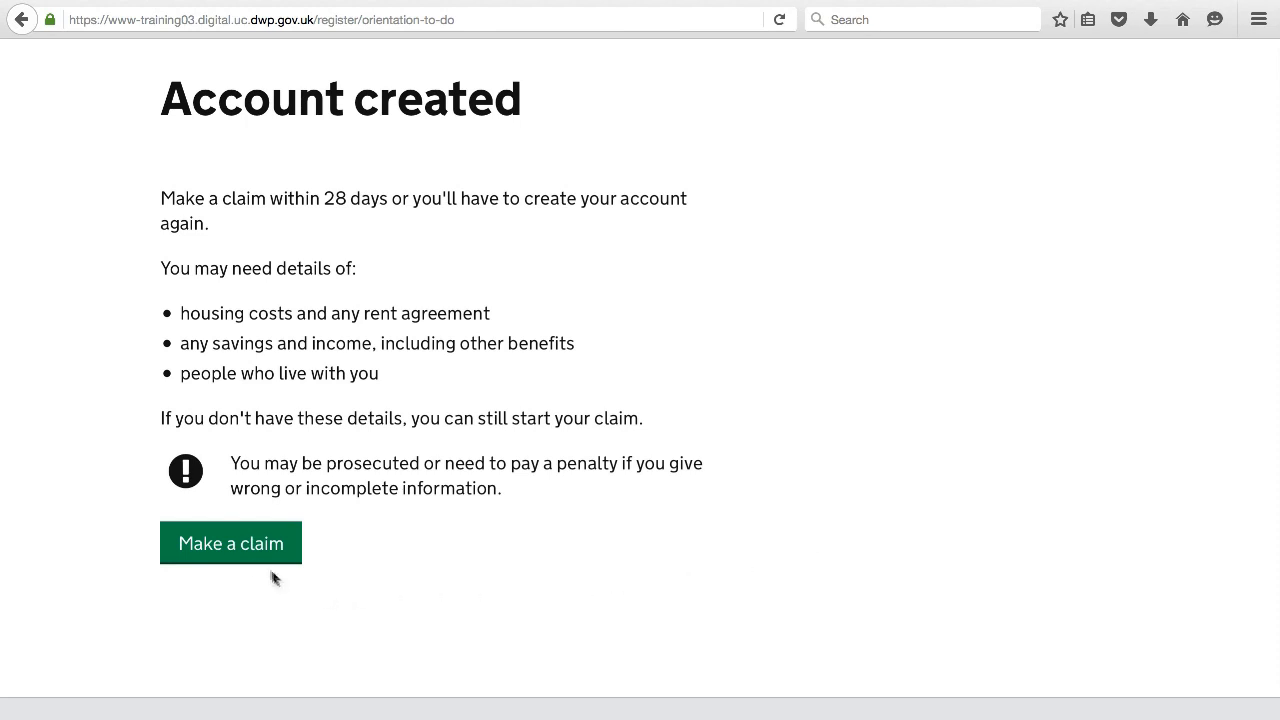